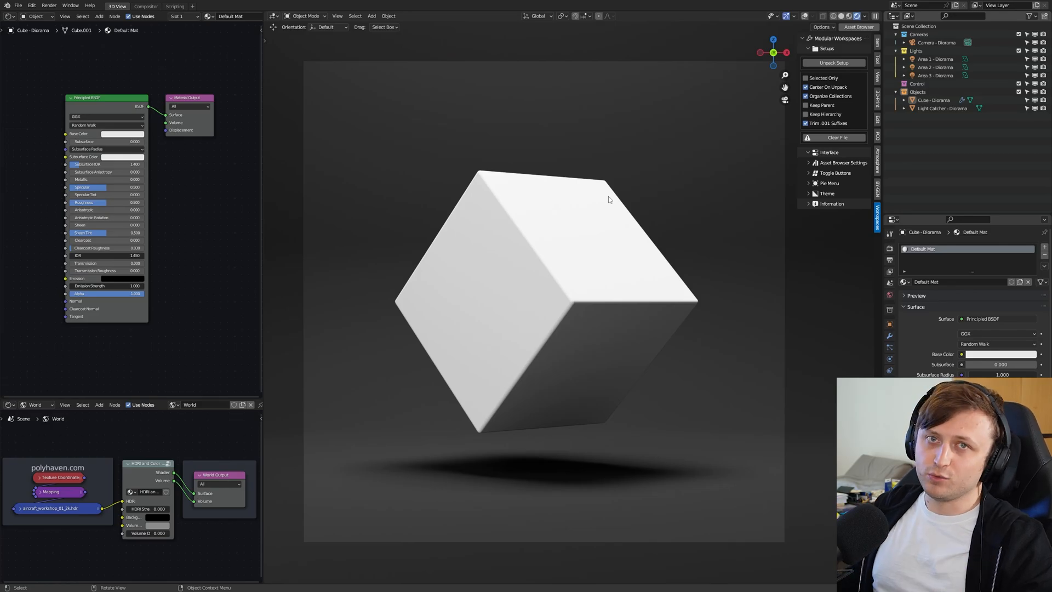
Empty the scene and add the Diorama template from the Modular Workspaces library
click(834, 137)
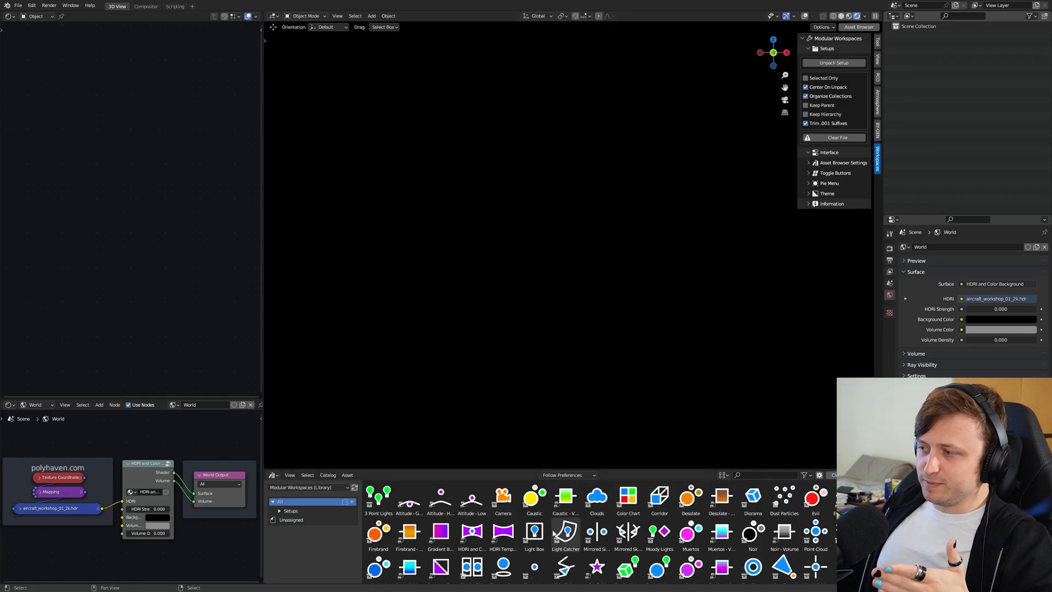
click(753, 497)
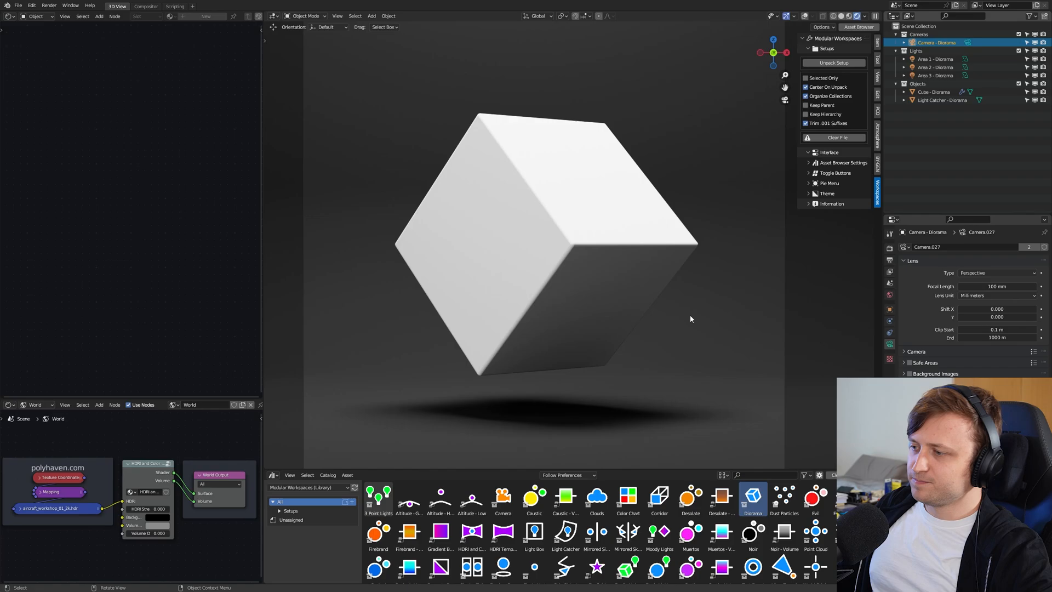
mouse_move(613, 348)
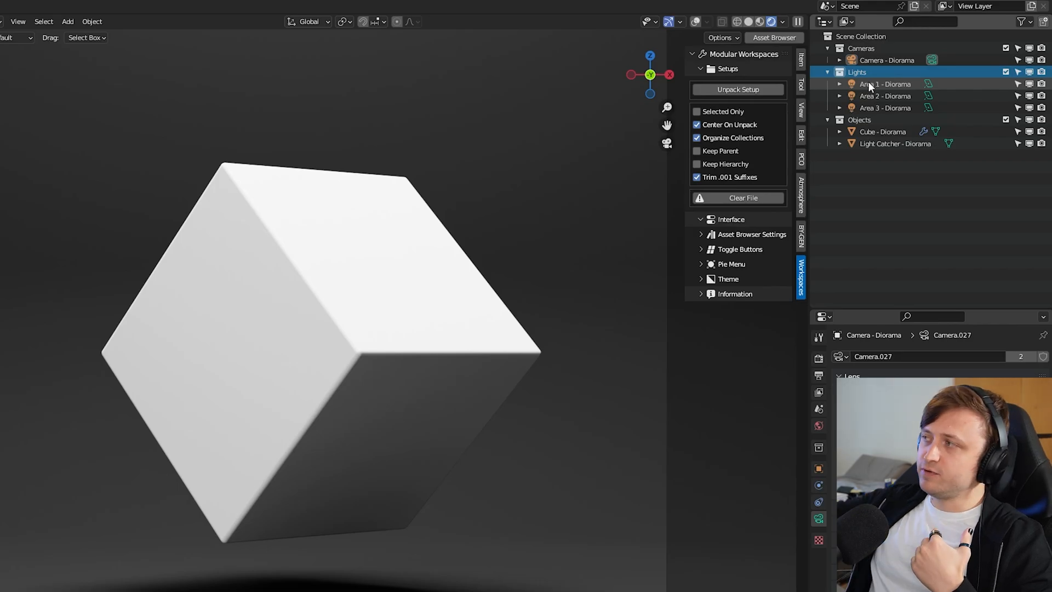
Check the registered asset libraries under Preferences > File Paths
right_click(857, 72)
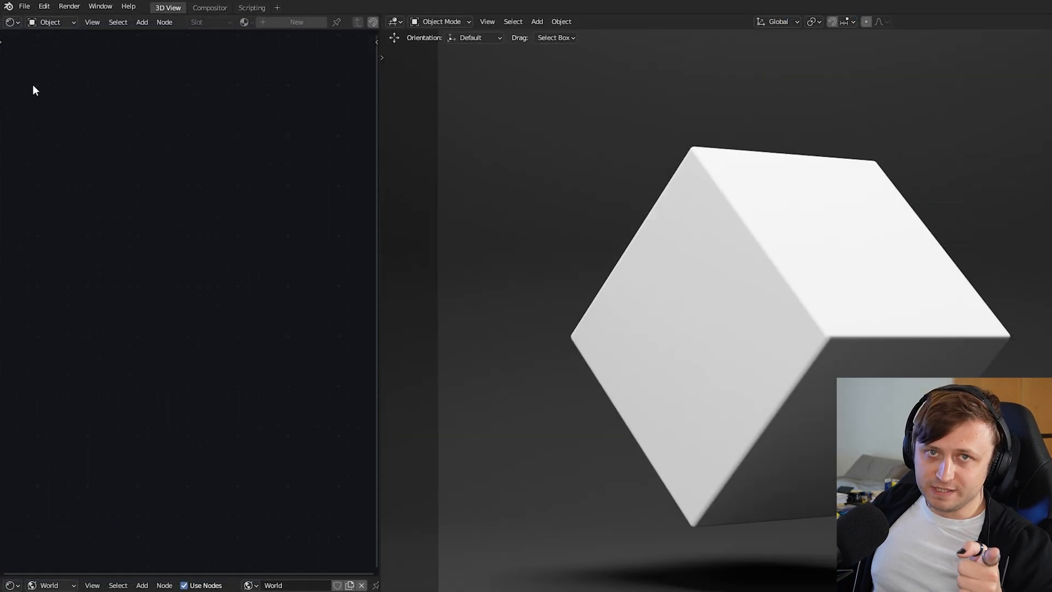
click(46, 6)
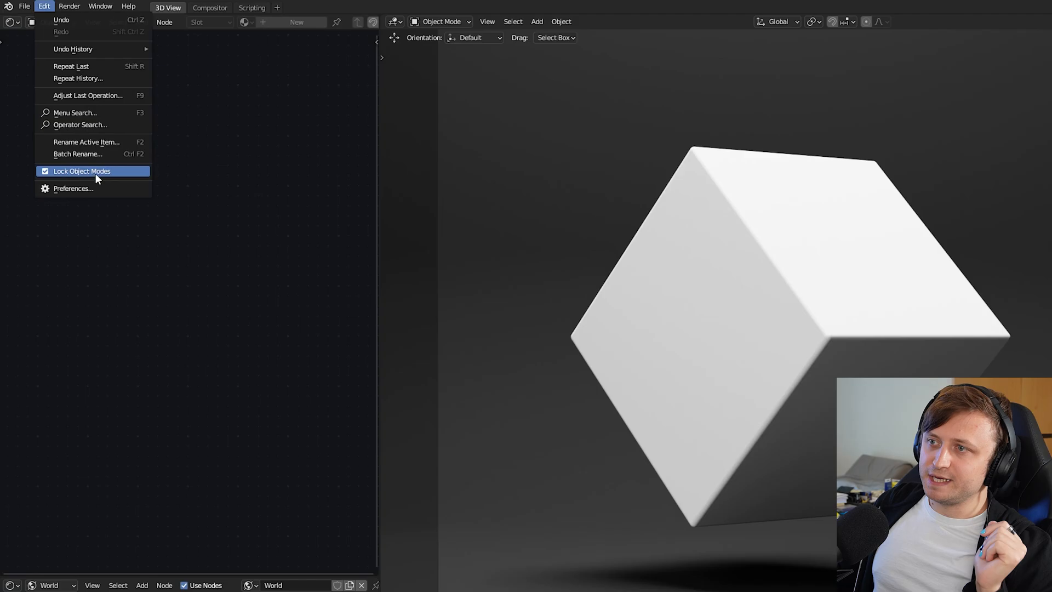
click(72, 189)
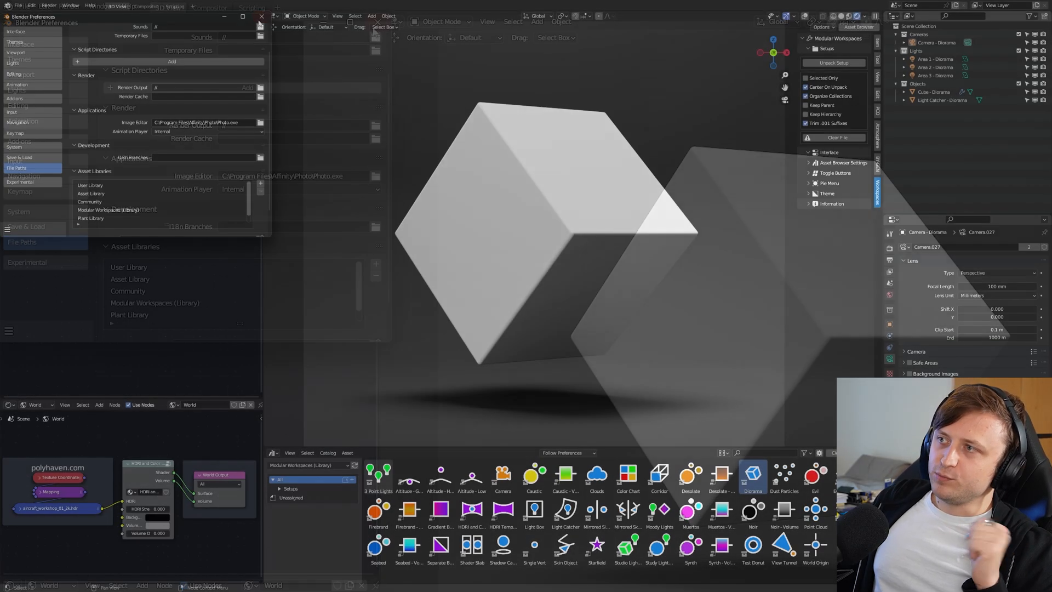
click(261, 17)
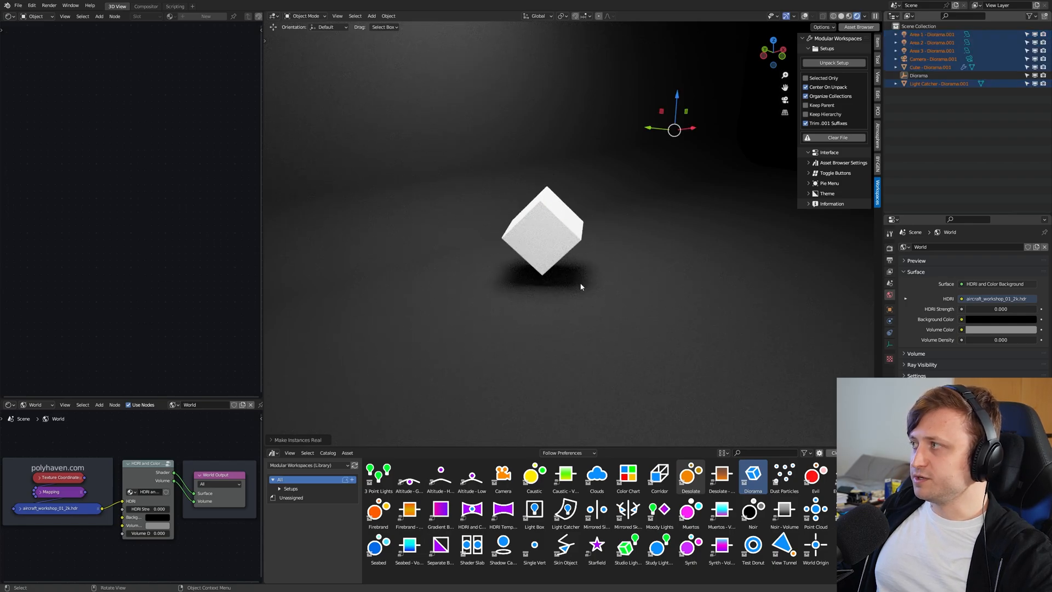
Clear all unpacked Diorama objects from the scene with Clear File
click(940, 84)
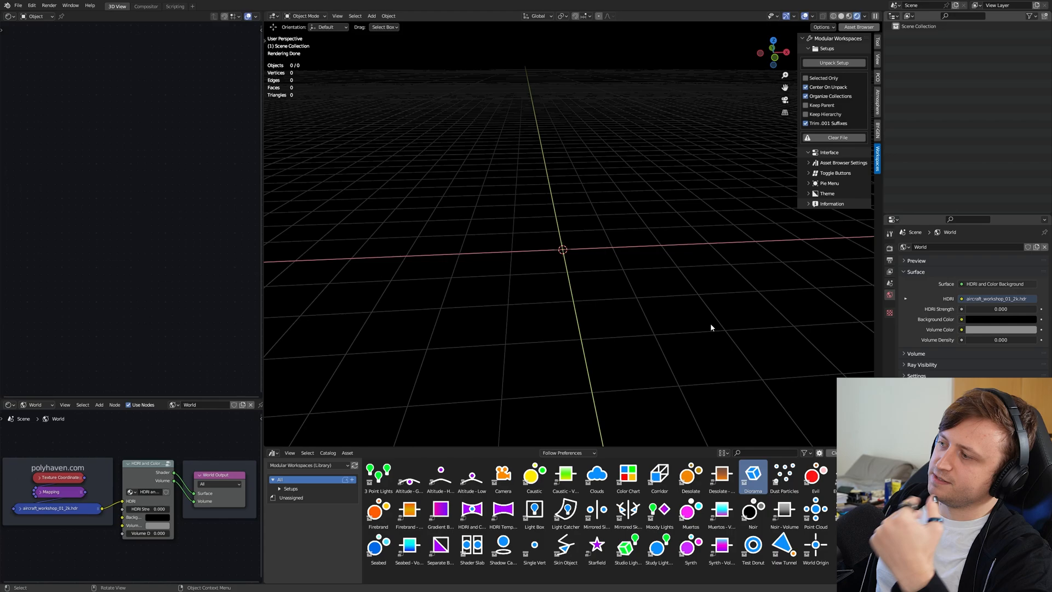
click(597, 476)
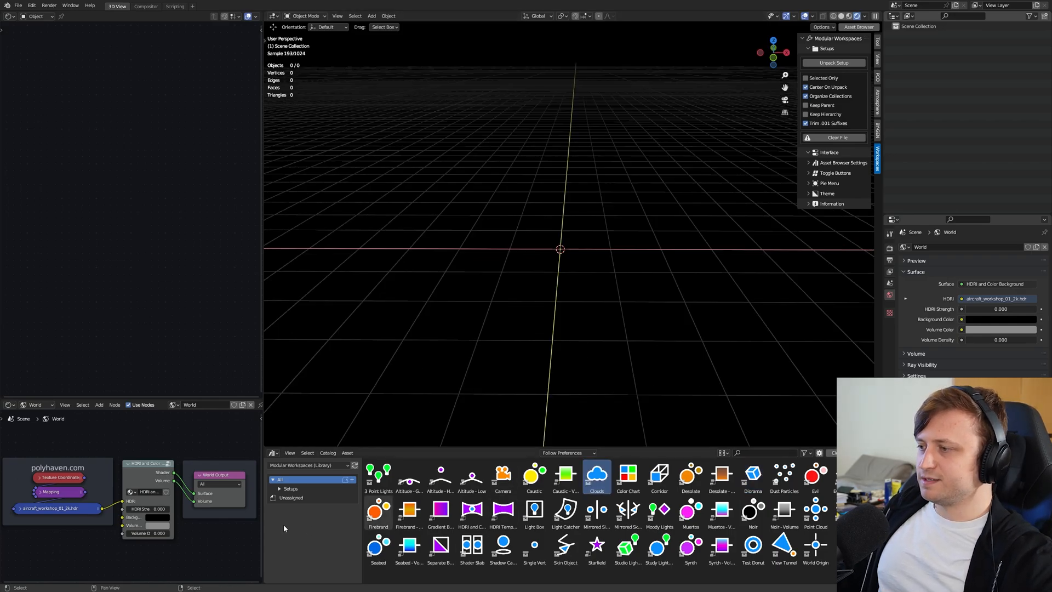
click(472, 548)
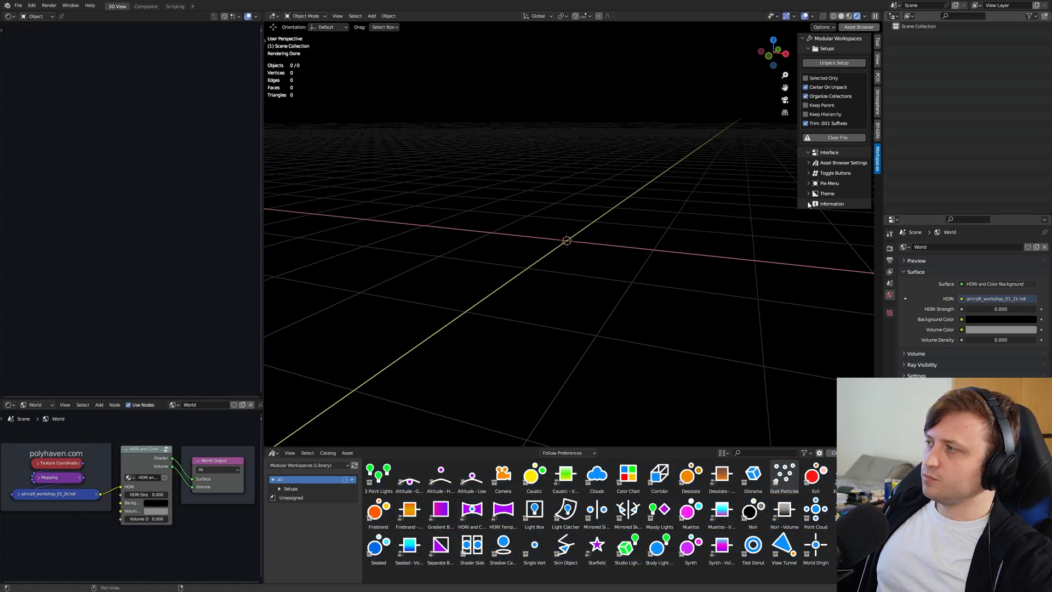
mouse_move(632, 238)
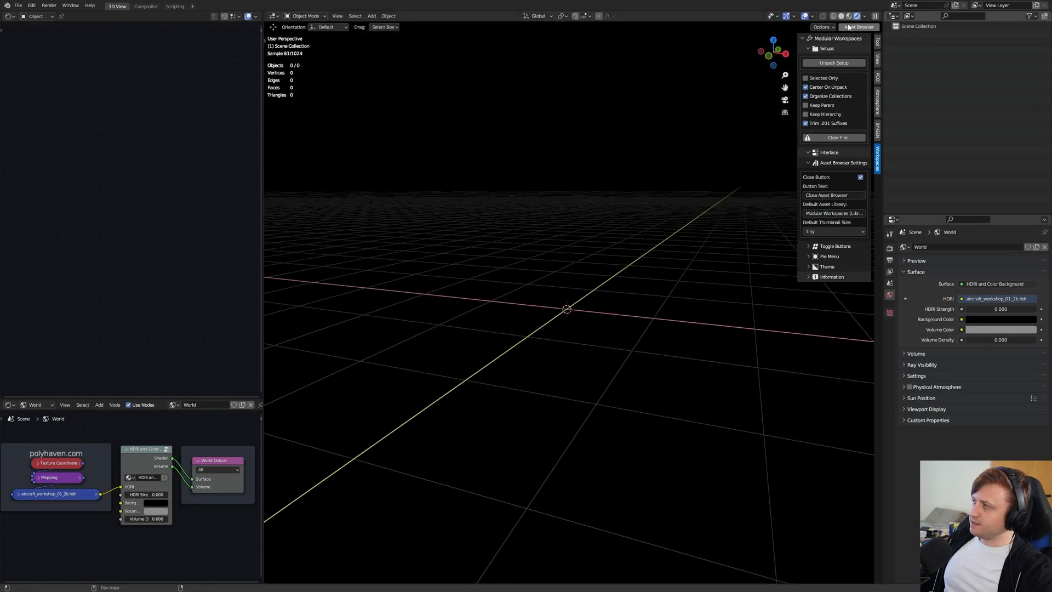
Reveal the Pie Menu split editor assignments: Geometry Node, Shader, Info and Asset Browser
click(858, 26)
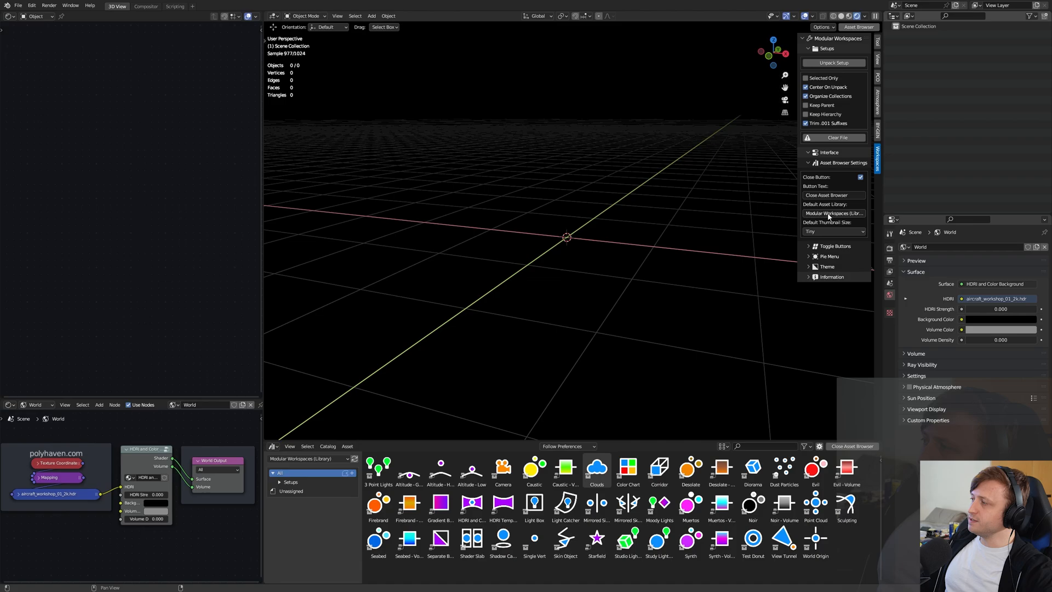
click(835, 173)
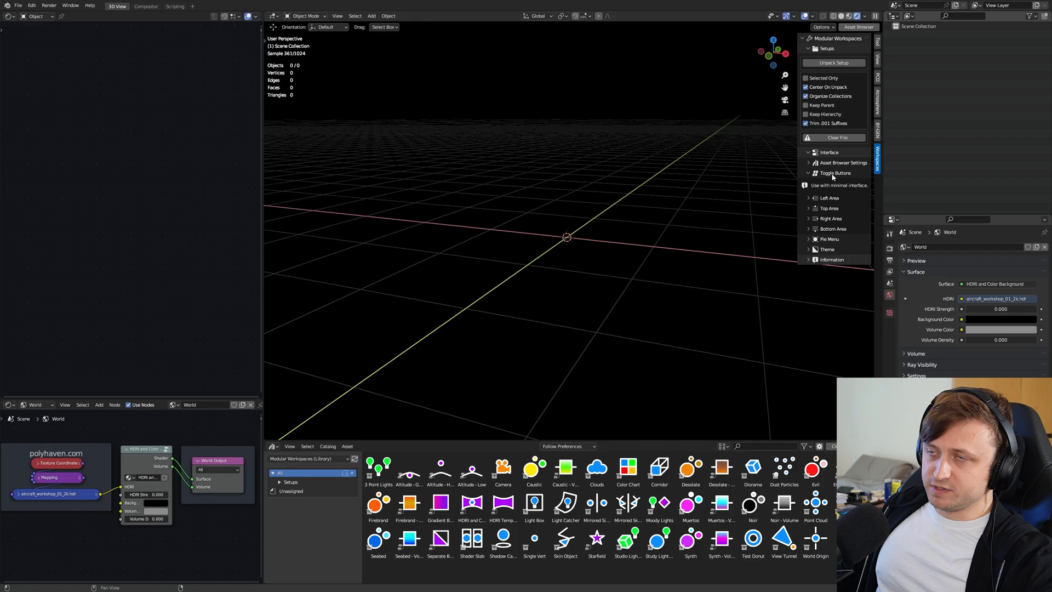
click(828, 183)
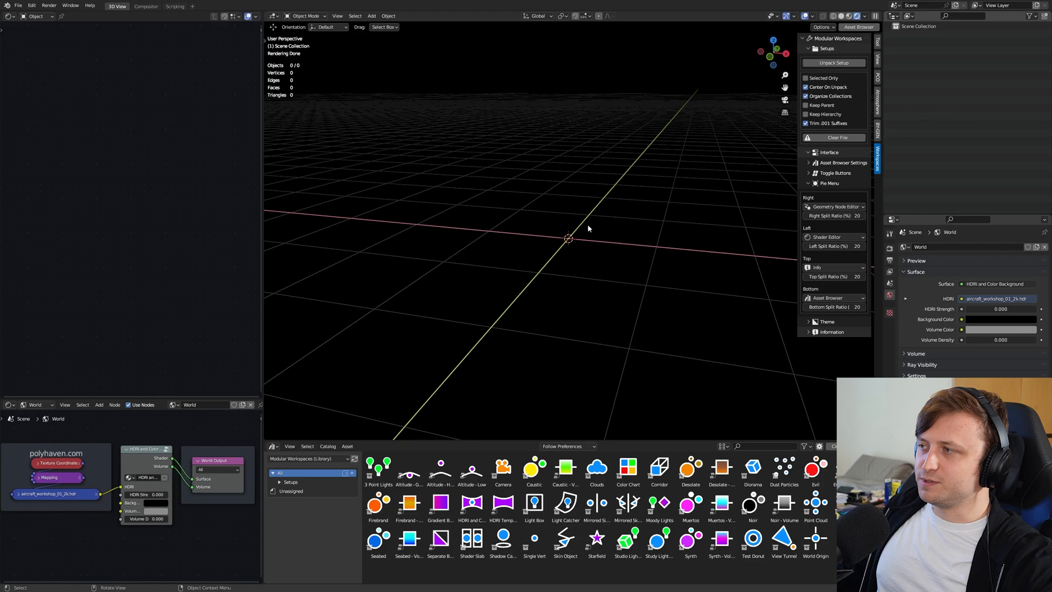
Bring up the screen-tiling pie menu with Alt+Space showing the four split options
key(Alt+Space)
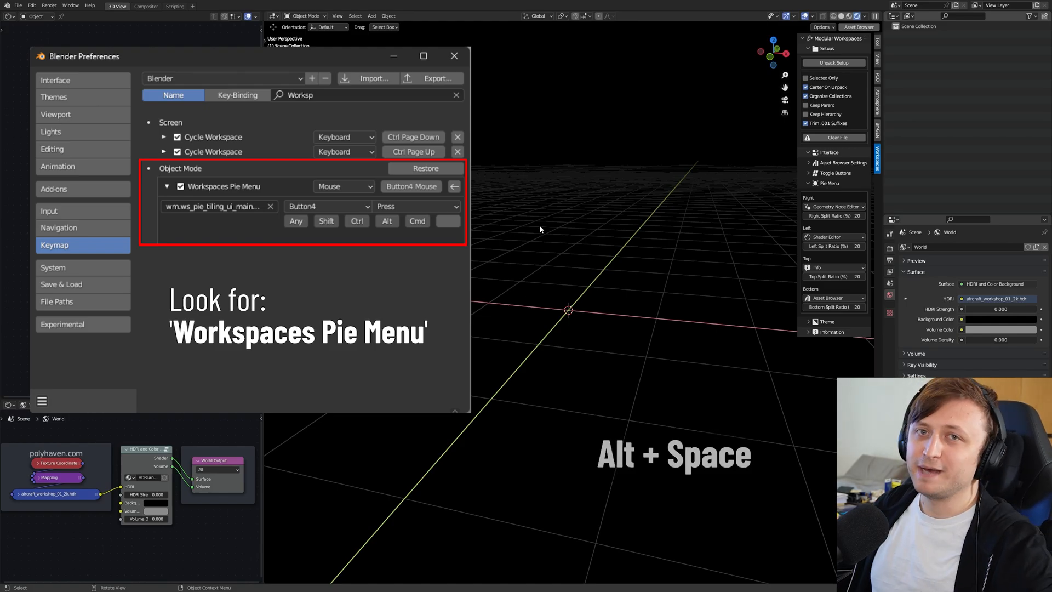
click(454, 56)
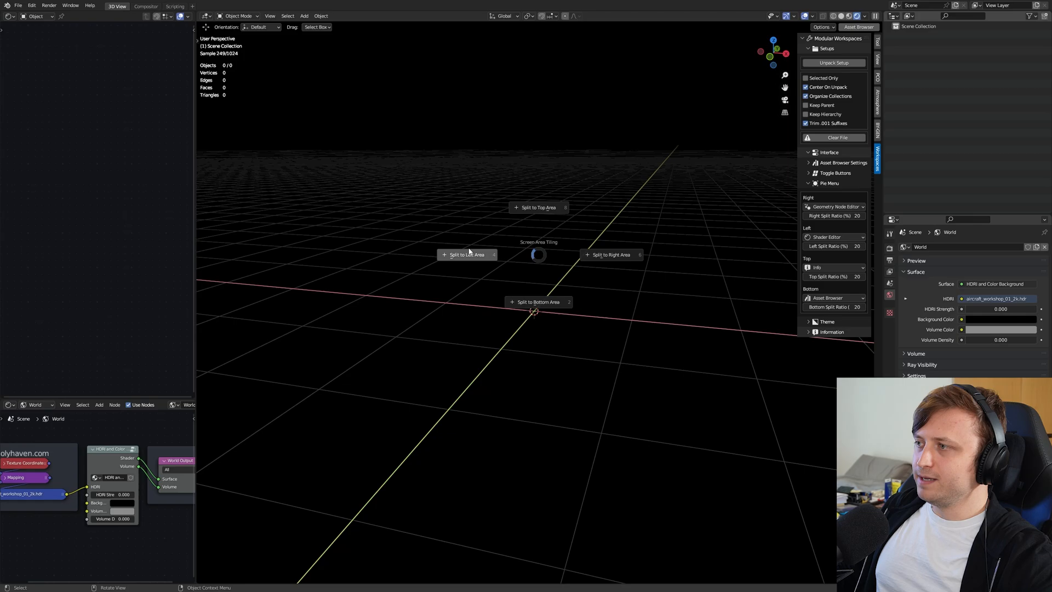
mouse_move(540, 296)
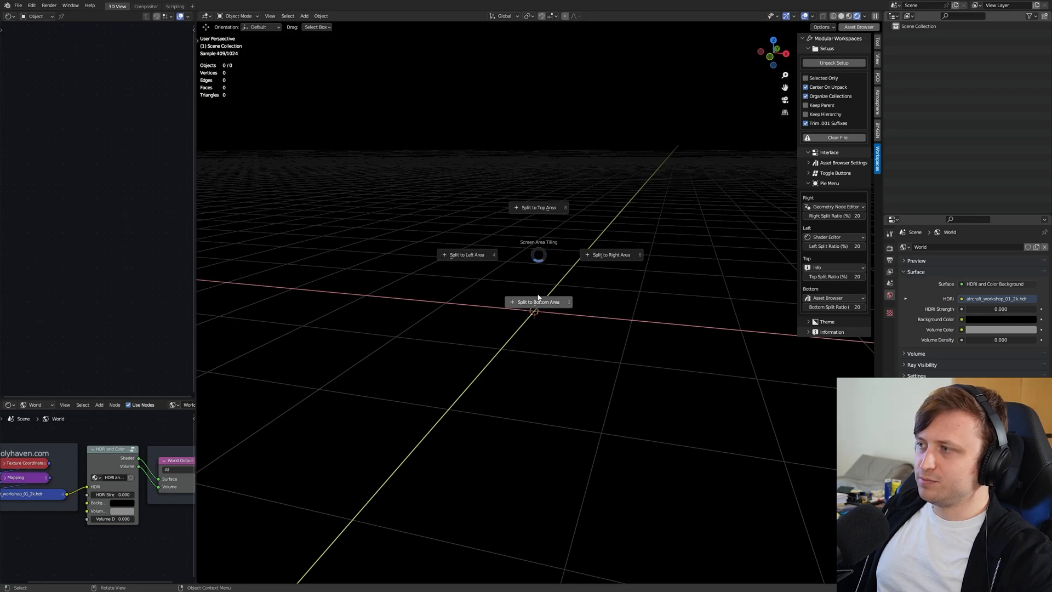
mouse_move(577, 247)
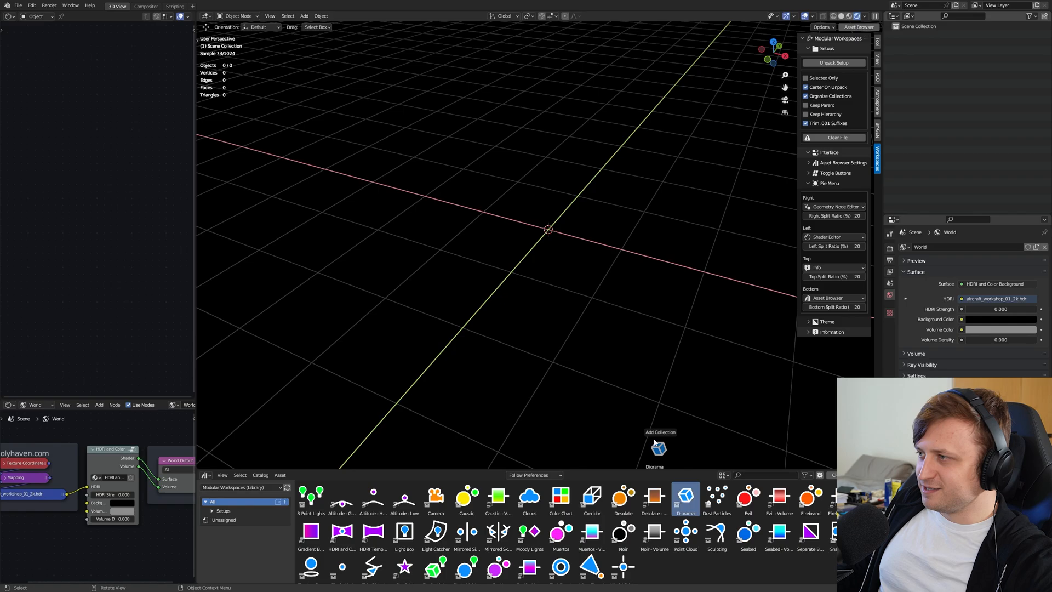
Add the Diorama template and set the right split's editor to 3D Viewport
double_click(685, 500)
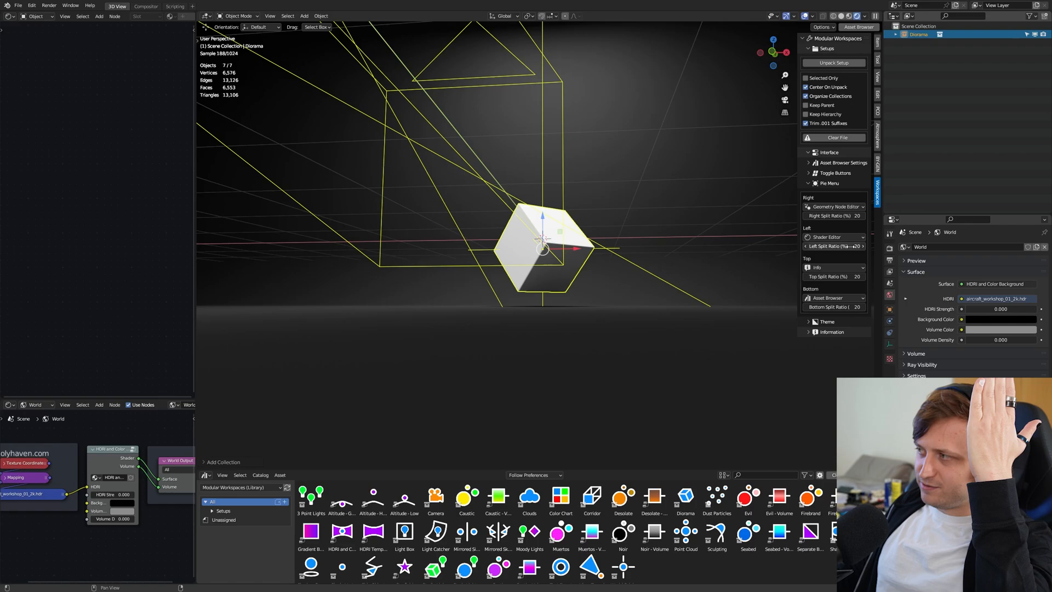
click(834, 207)
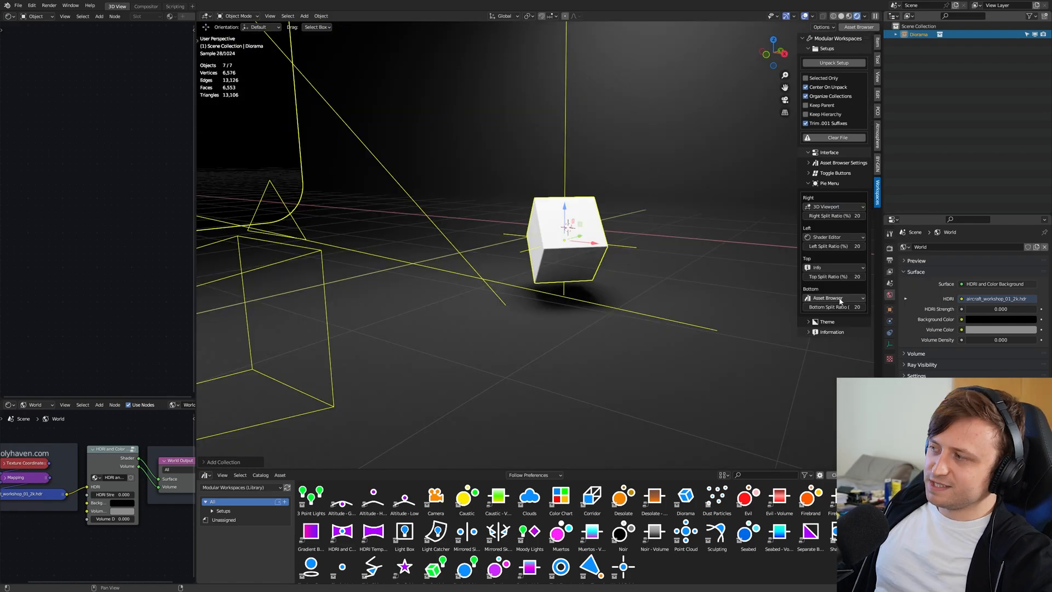
mouse_move(836, 298)
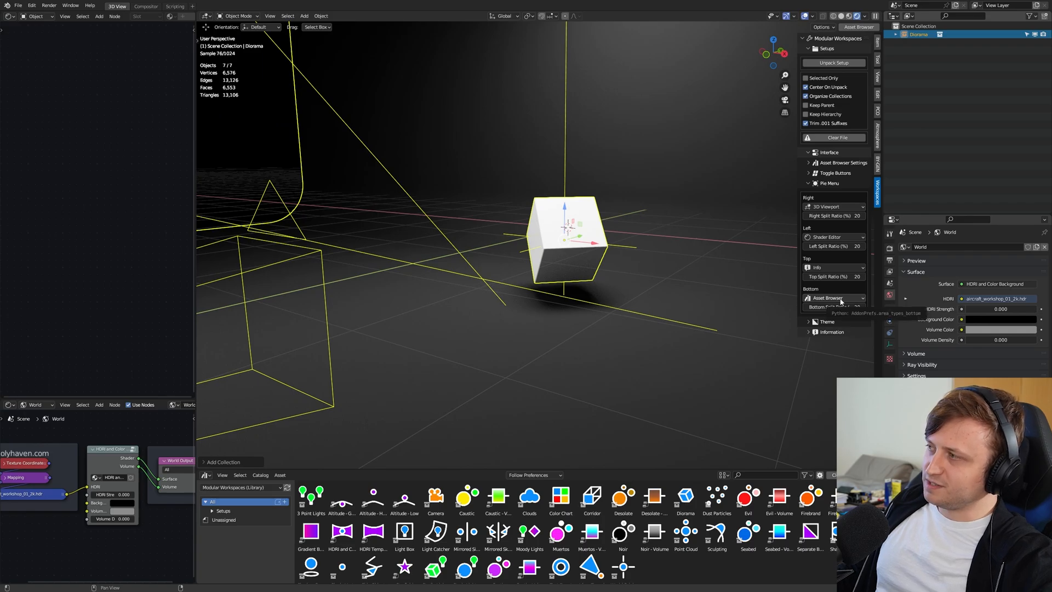
Expand the Theme subpanel and show the available theme presets
click(810, 162)
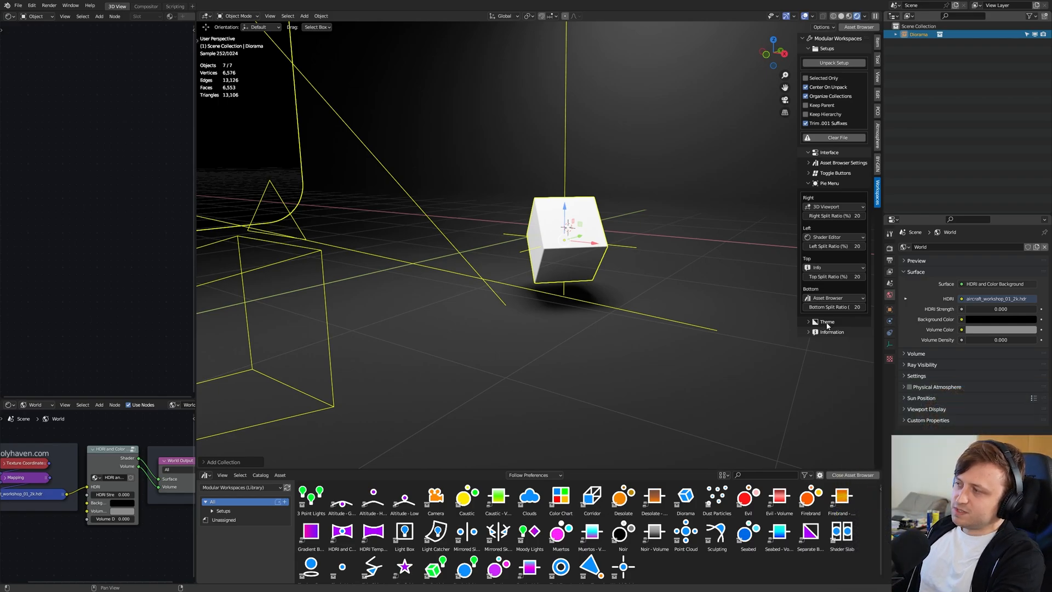
click(809, 322)
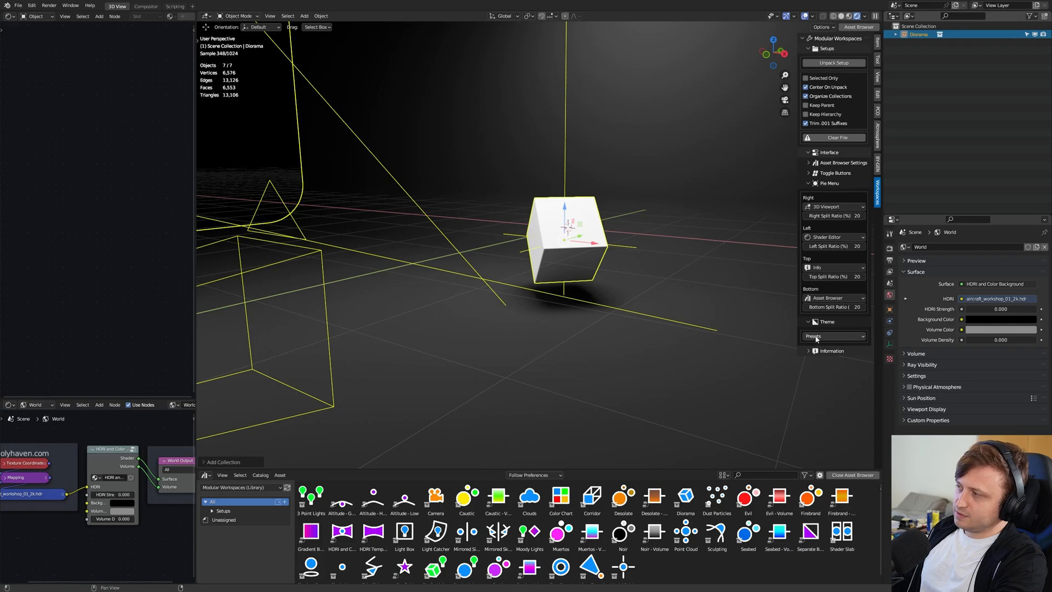
click(833, 337)
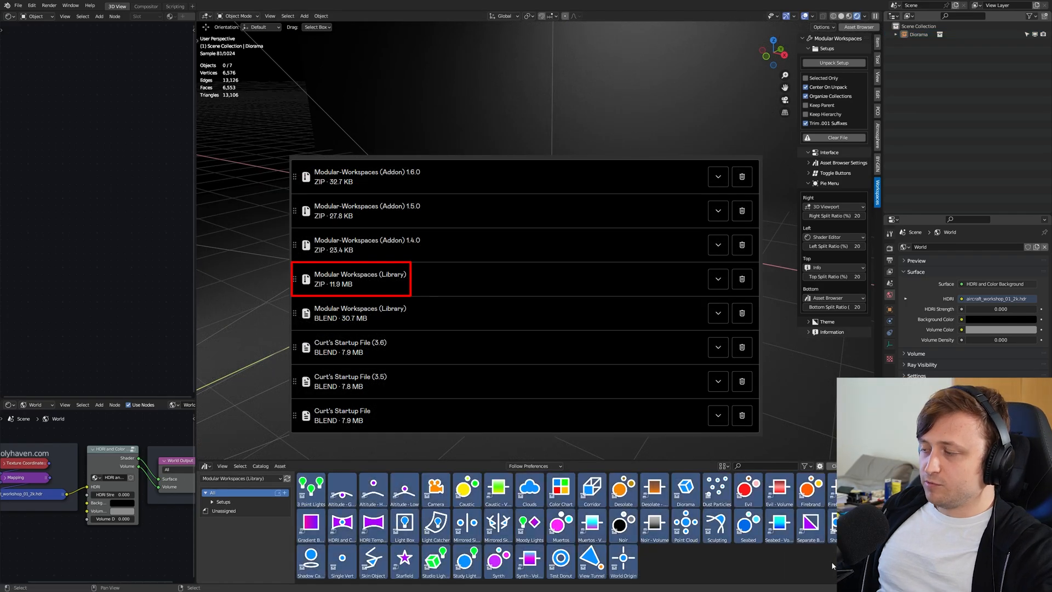
mouse_move(698, 566)
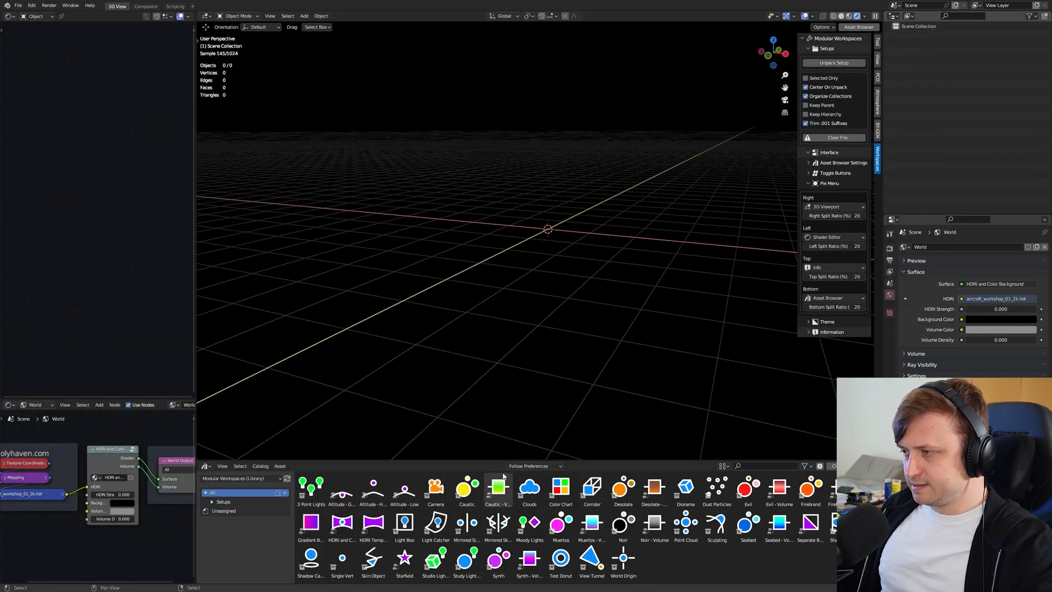
Place the Light Catcher collection from the Setups > Collections catalog into the scene
click(213, 502)
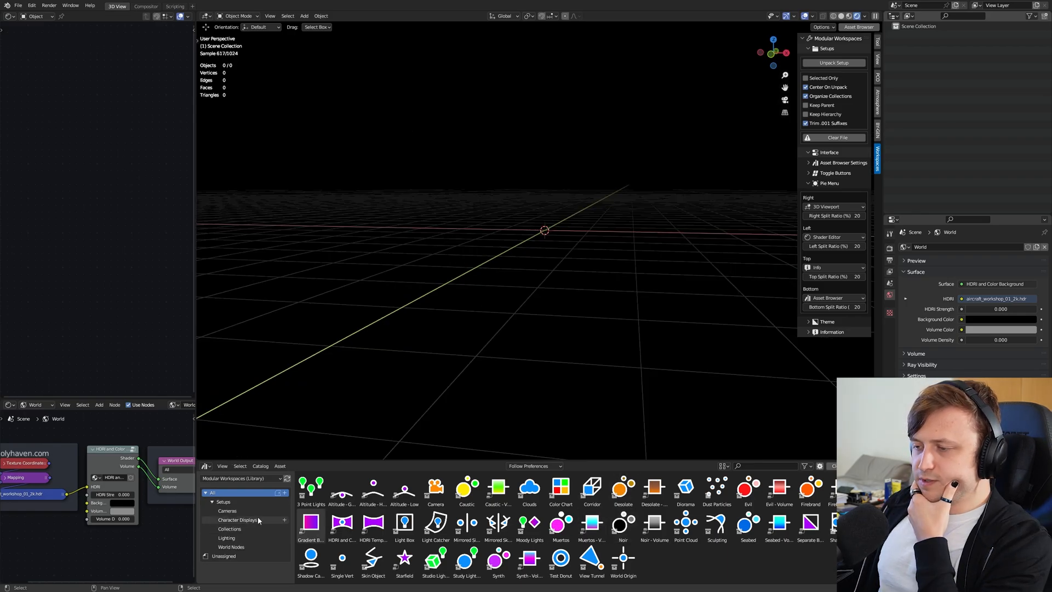
click(230, 530)
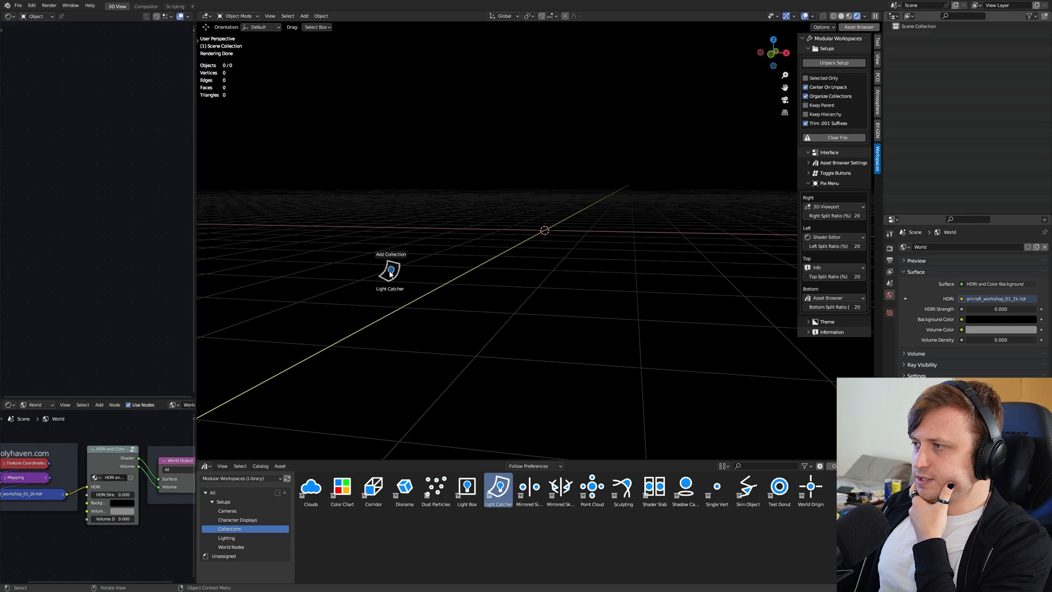
click(390, 271)
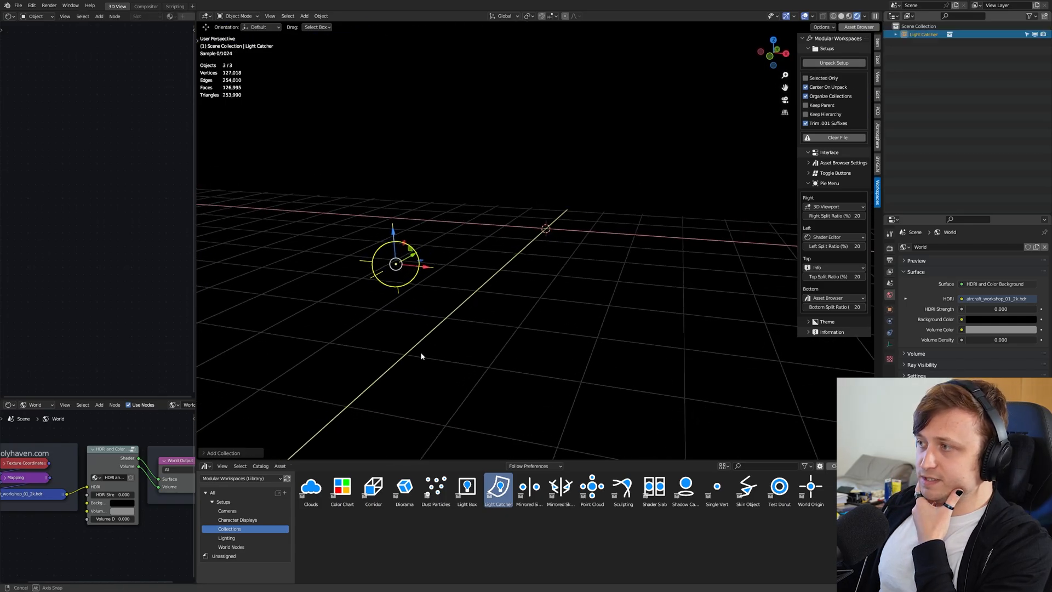
Browse the Lighting and Character Displays catalogs, returning to Lighting
click(226, 538)
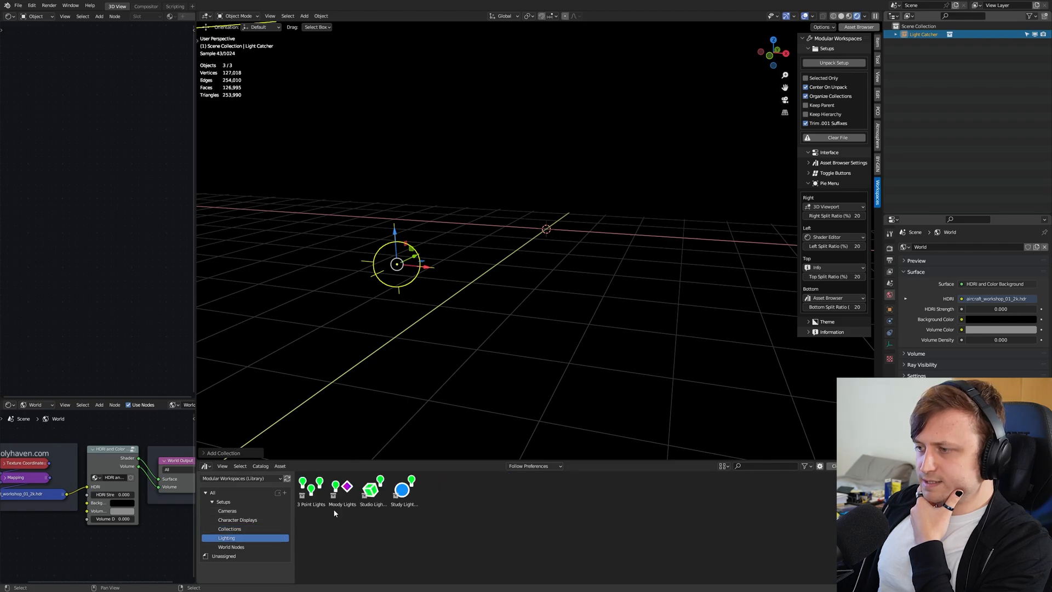
click(237, 520)
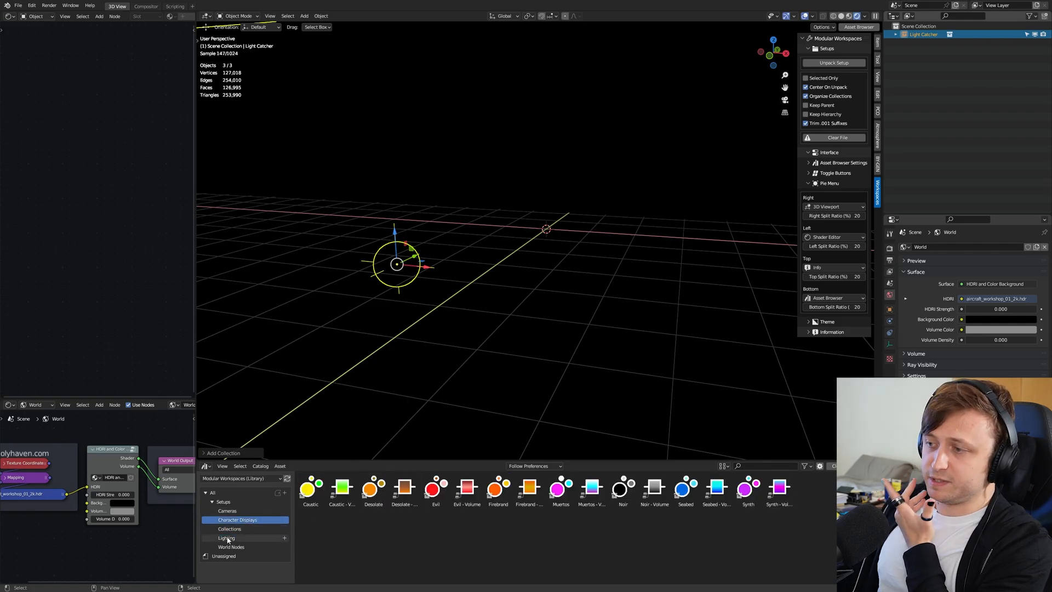
click(226, 537)
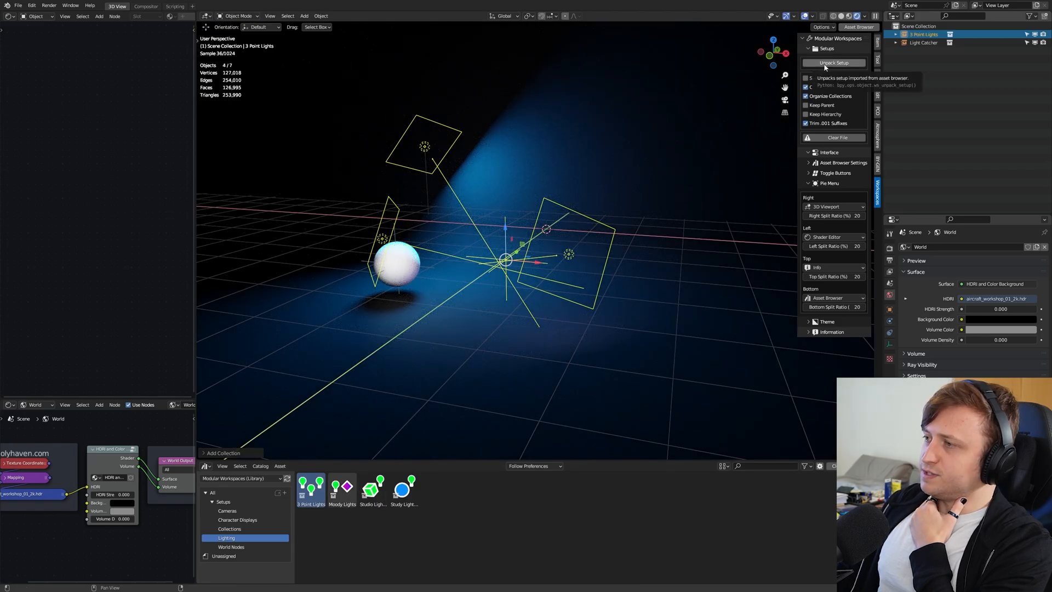
Unpack the 3 Point Lights setup into separate lights and switch to the Cameras catalog
click(833, 63)
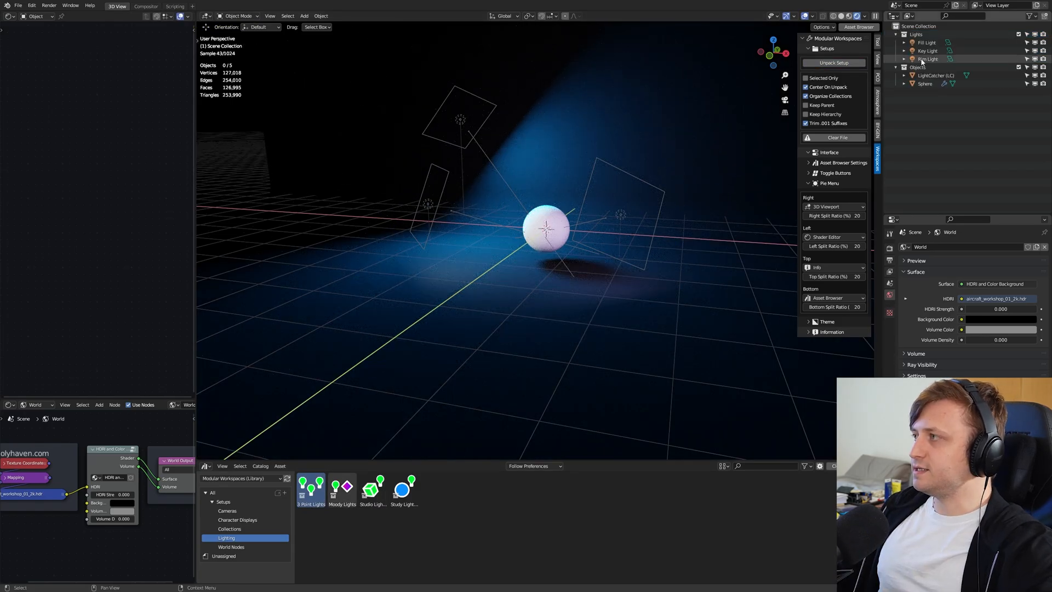
click(228, 511)
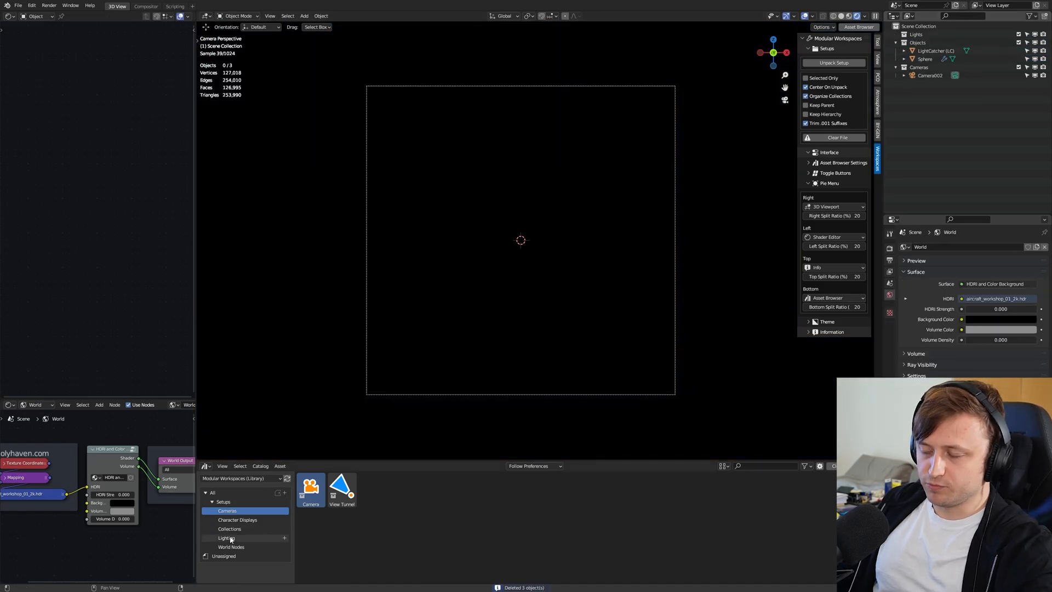
click(227, 538)
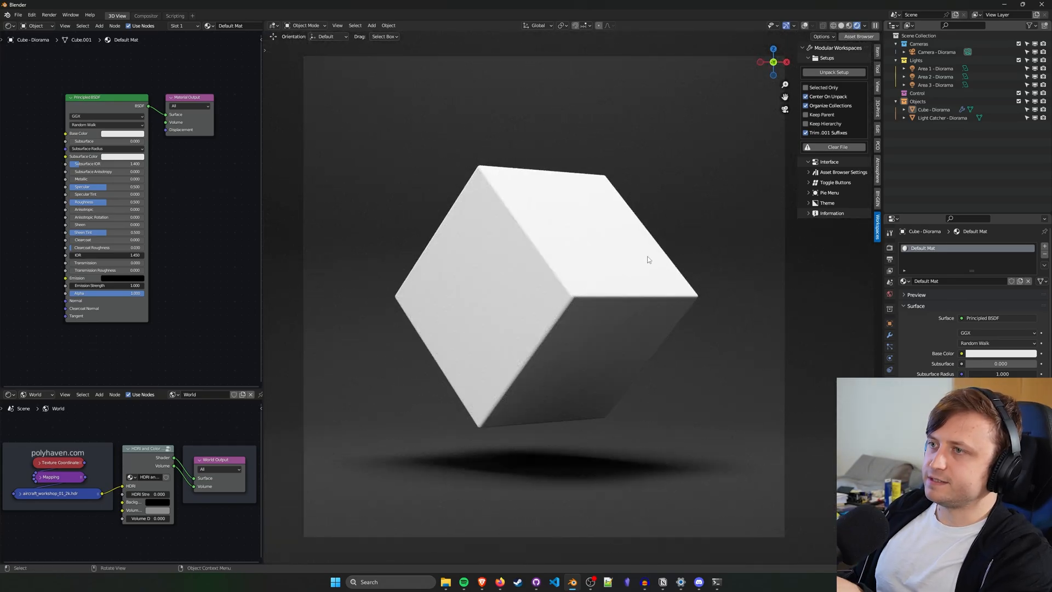
mouse_move(857, 355)
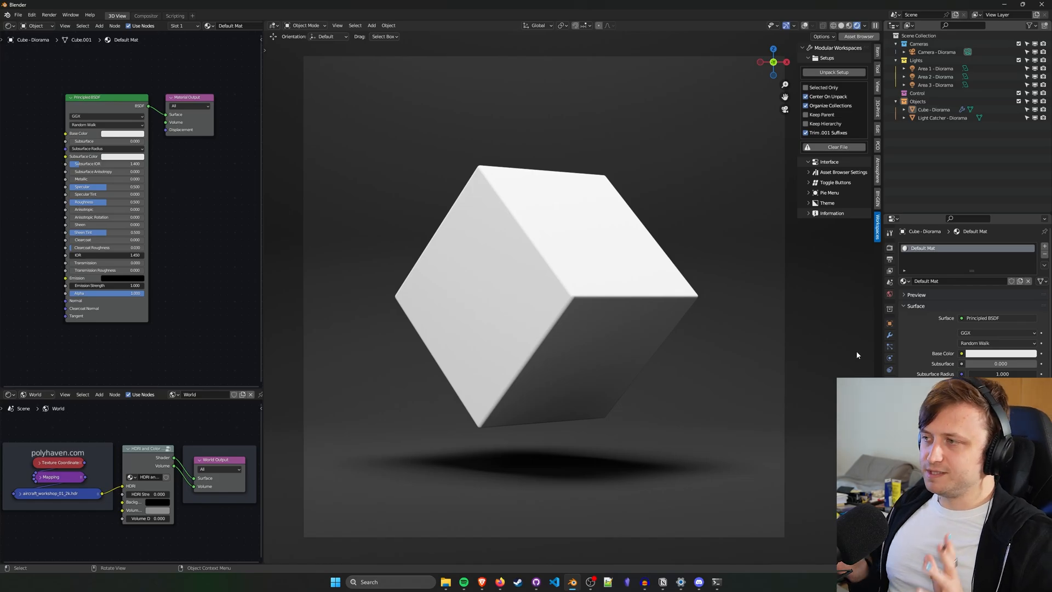
mouse_move(809, 269)
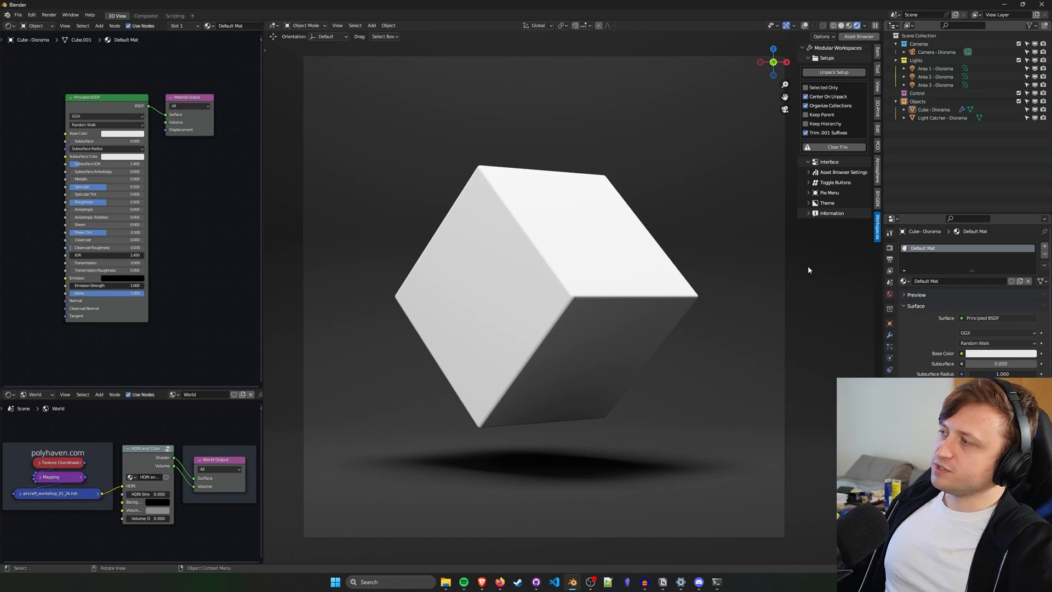
Show the Pie Menu split settings with Geometry Node Editor assigned to the right split
click(858, 36)
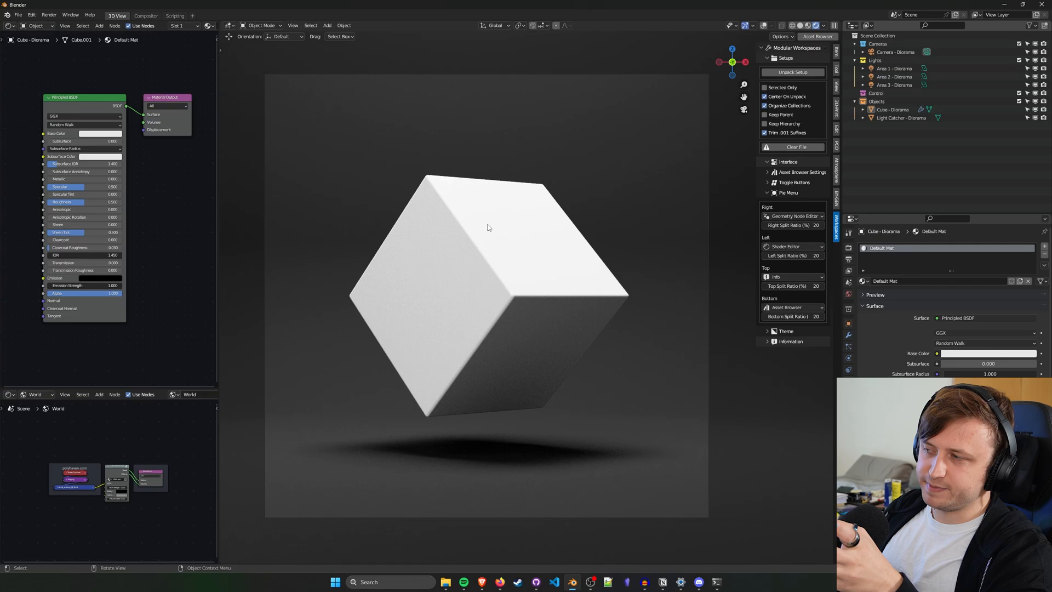
mouse_move(603, 187)
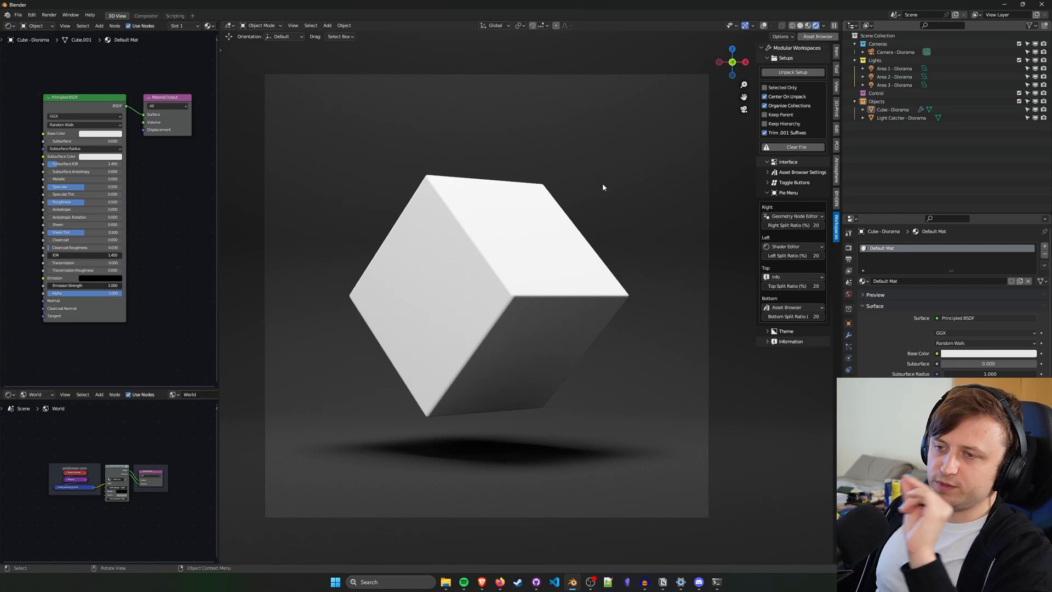
mouse_move(577, 202)
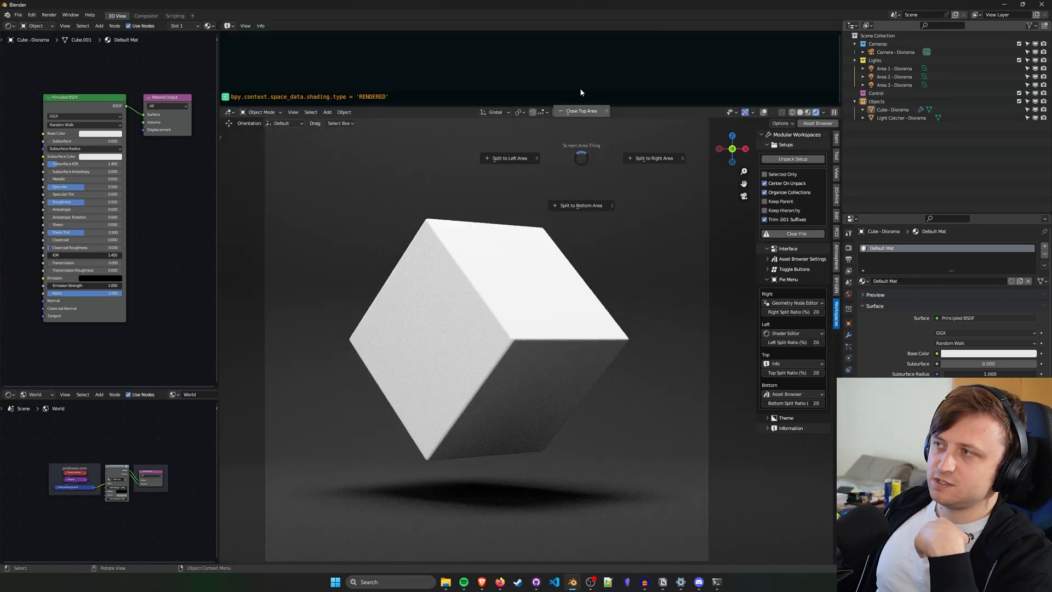
click(818, 123)
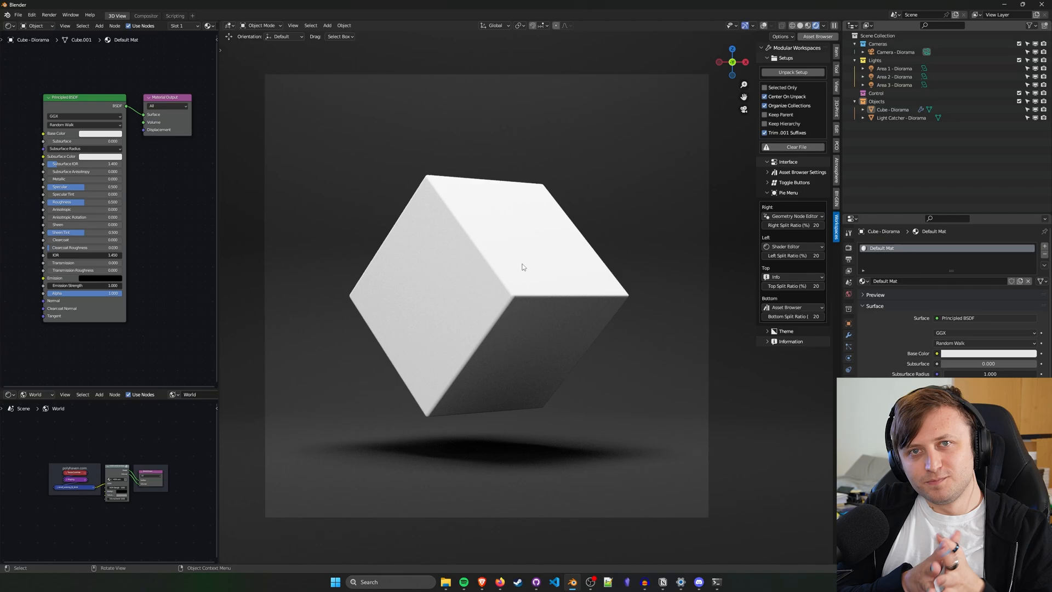
mouse_move(511, 346)
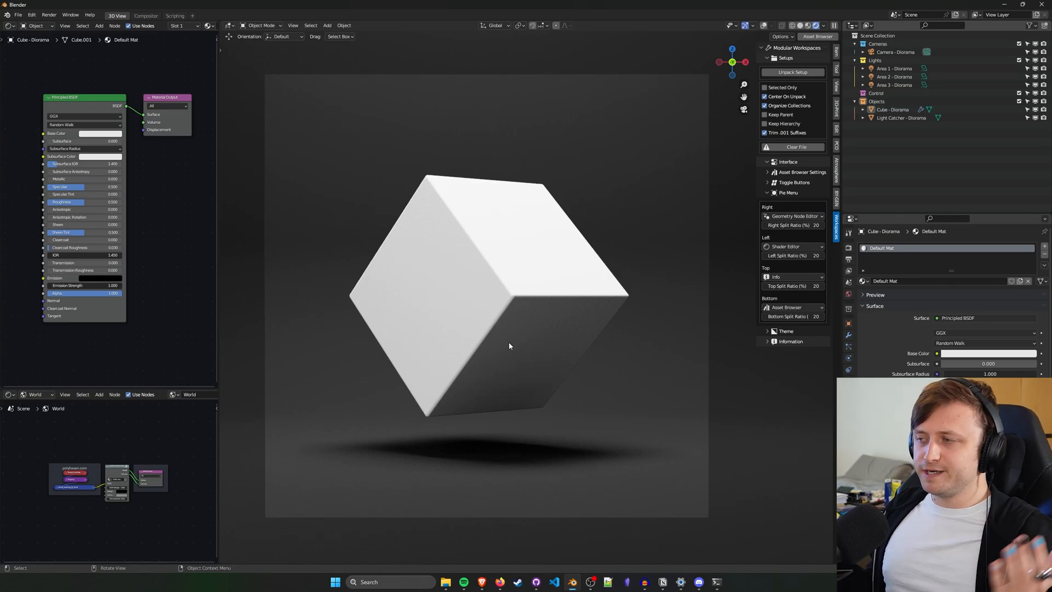